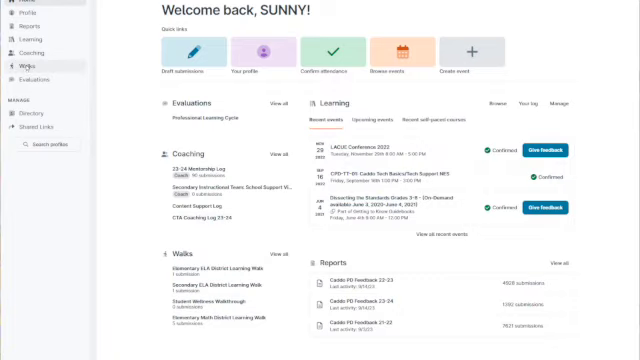
Open the Walks section from the left sidebar to see the active walk instances
{"action": "left_click", "coordinate": [25, 65]}
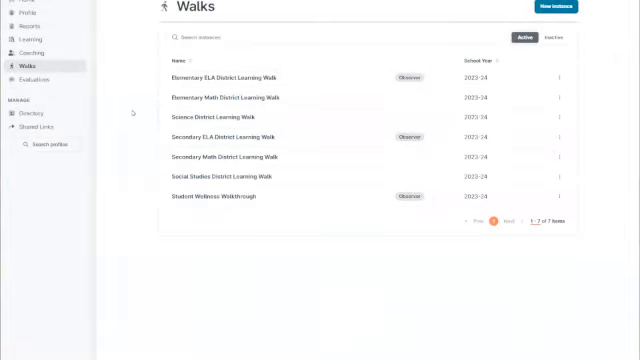
{"action": "mouse_move", "coordinate": [360, 118]}
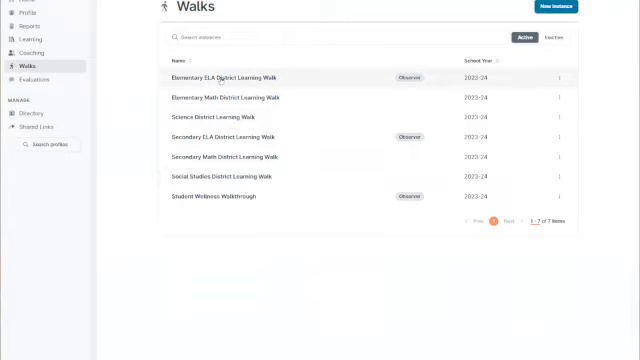
Open the Elementary ELA District Learning Walk and start an anonymous walk
{"action": "left_click", "coordinate": [232, 75]}
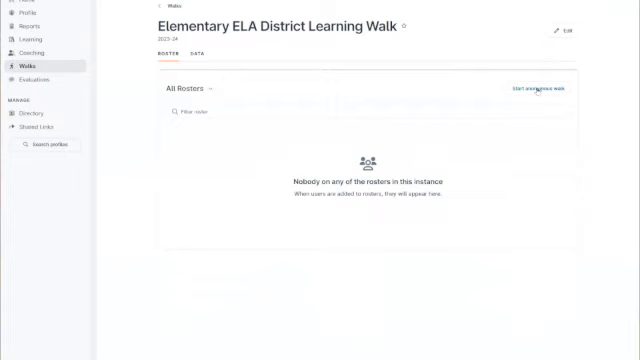
{"action": "mouse_move", "coordinate": [538, 90]}
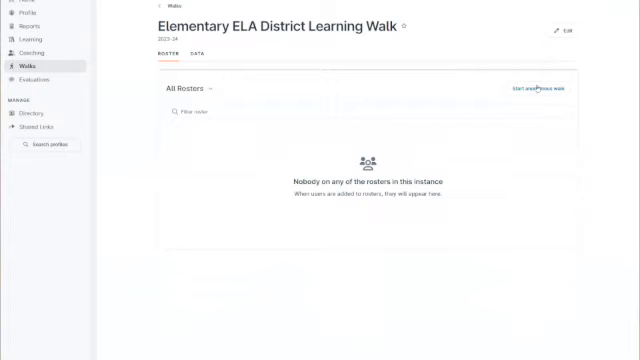
{"action": "mouse_move", "coordinate": [532, 94]}
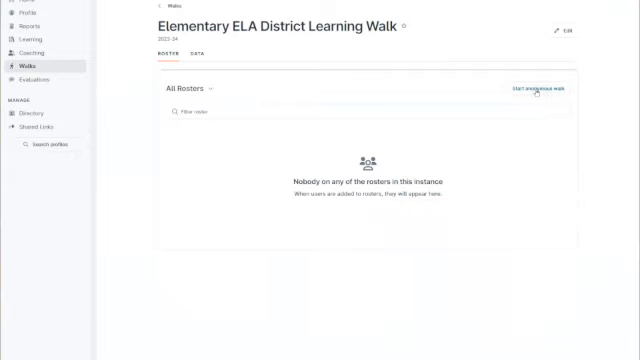
{"action": "left_click", "coordinate": [538, 88]}
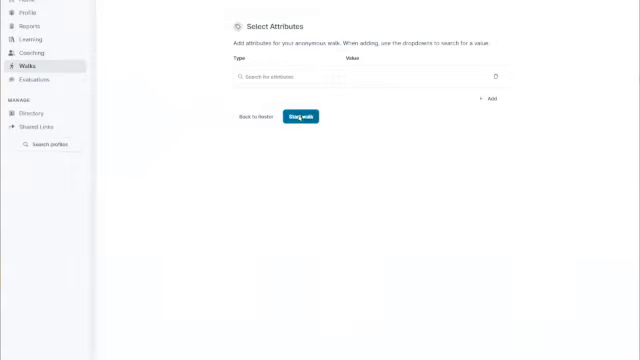
Launch the walk form, date it 09/14/2023, and mark grade 5 as observed
{"action": "left_click", "coordinate": [298, 116]}
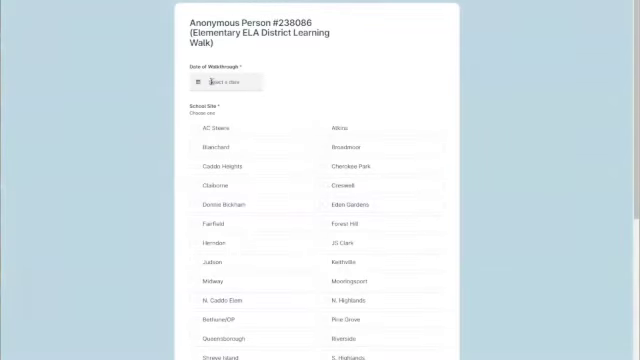
{"action": "left_click", "coordinate": [225, 81]}
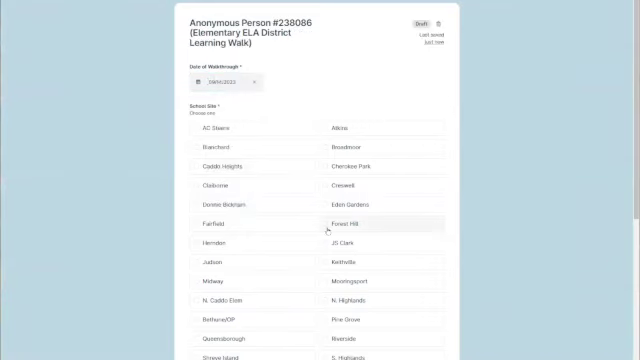
{"action": "scroll", "scroll_direction": "down", "scroll_amount": 3}
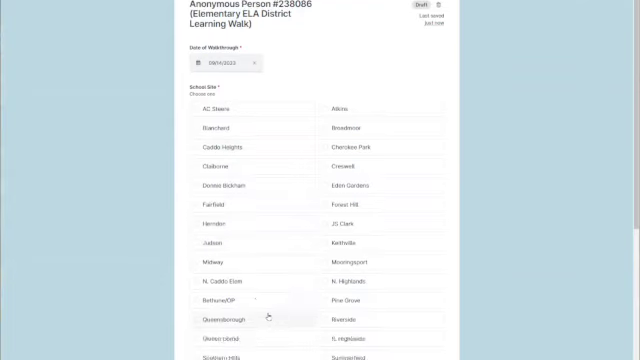
{"action": "scroll", "scroll_direction": "down", "scroll_amount": 3}
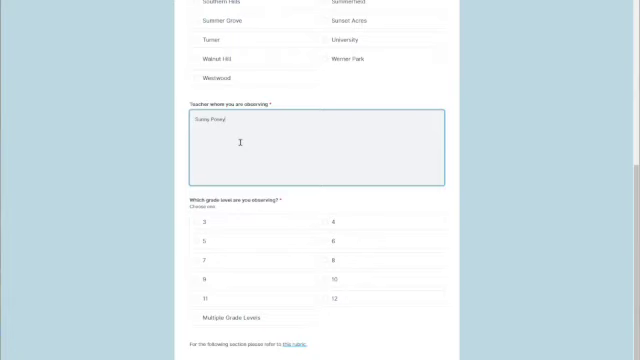
{"action": "scroll", "scroll_direction": "down", "scroll_amount": 3}
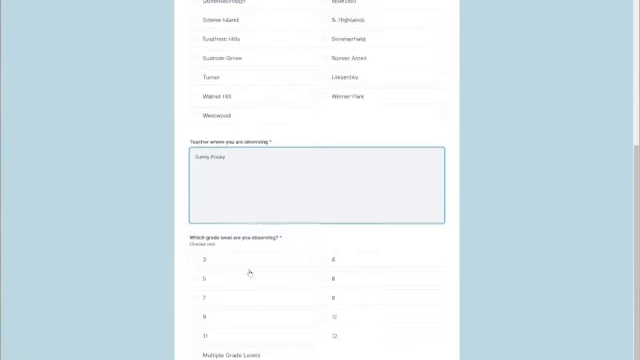
{"action": "scroll", "scroll_direction": "down", "scroll_amount": 3}
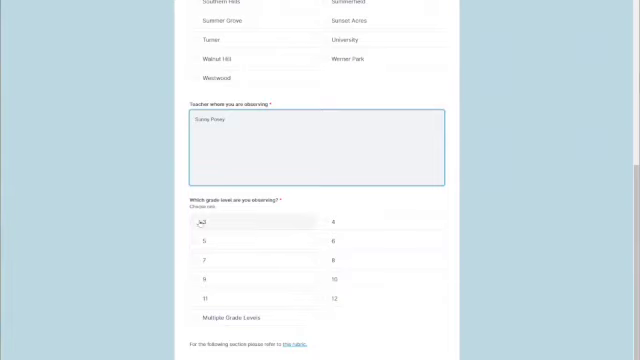
{"action": "mouse_move", "coordinate": [345, 279]}
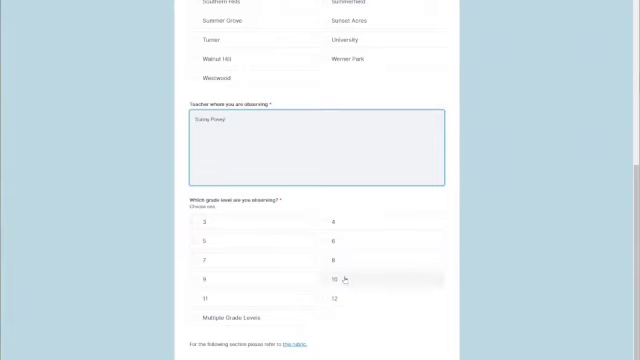
{"action": "left_click", "coordinate": [196, 241]}
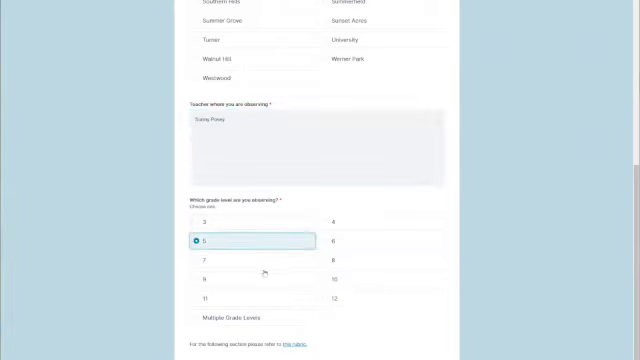
{"action": "scroll", "scroll_direction": "down", "scroll_amount": 3}
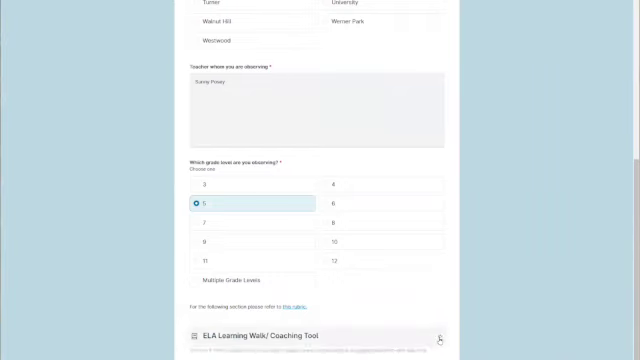
{"action": "scroll", "scroll_direction": "down", "scroll_amount": 3}
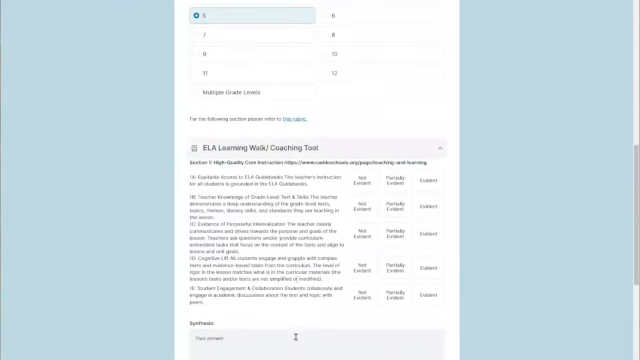
{"action": "scroll", "scroll_direction": "down", "scroll_amount": 3}
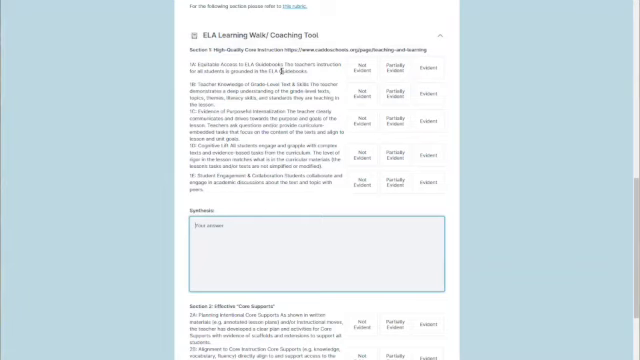
{"action": "scroll", "scroll_direction": "down", "scroll_amount": 3}
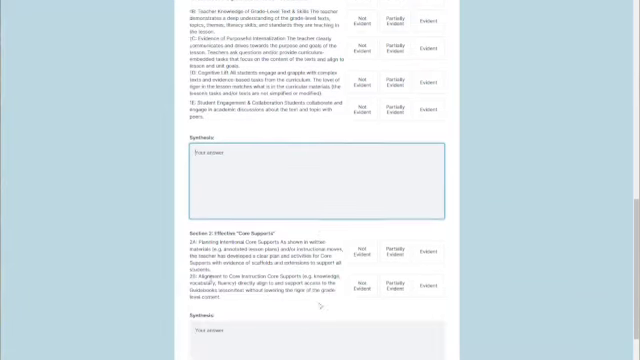
{"action": "scroll", "scroll_direction": "down", "scroll_amount": 3}
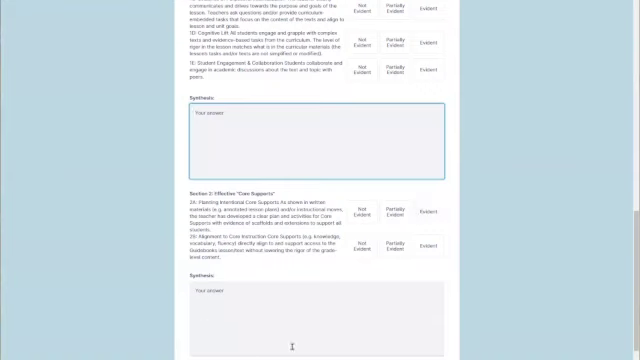
{"action": "mouse_move", "coordinate": [294, 315]}
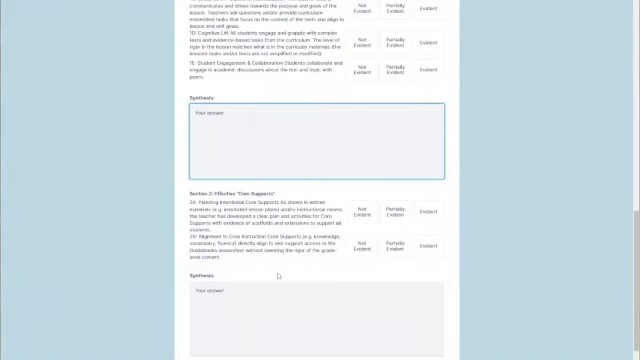
{"action": "scroll", "scroll_direction": "down", "scroll_amount": 3}
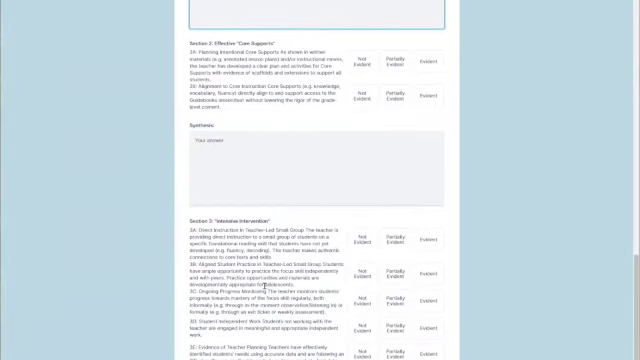
{"action": "scroll", "scroll_direction": "down", "scroll_amount": 3}
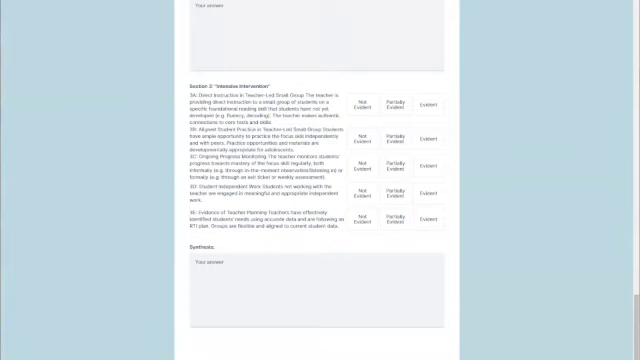
{"action": "mouse_move", "coordinate": [160, 289]}
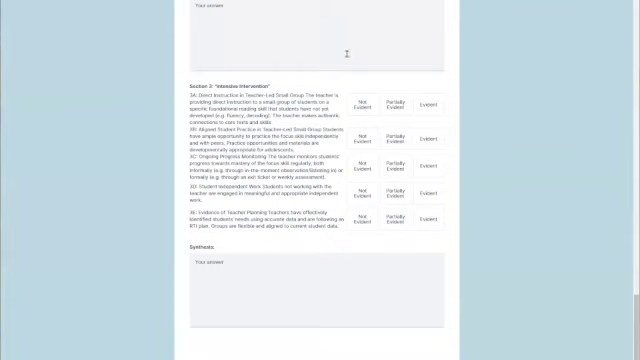
{"action": "mouse_move", "coordinate": [285, 48]}
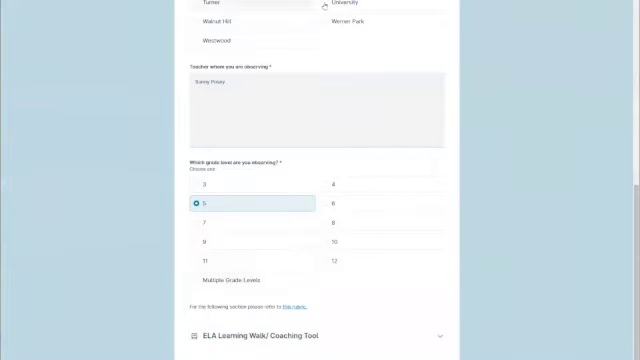
Scroll through the completed grade 5 form's coaching tool
{"action": "scroll", "scroll_direction": "down", "scroll_amount": 3}
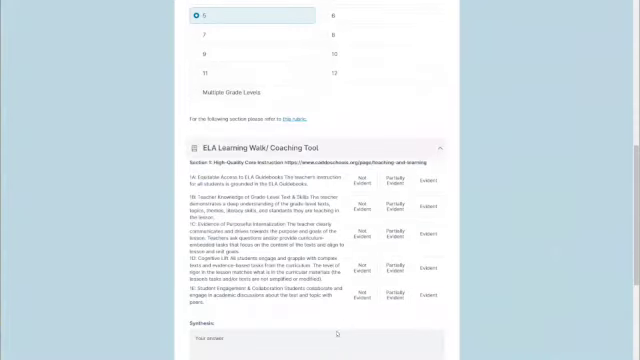
{"action": "scroll", "scroll_direction": "down", "scroll_amount": 3}
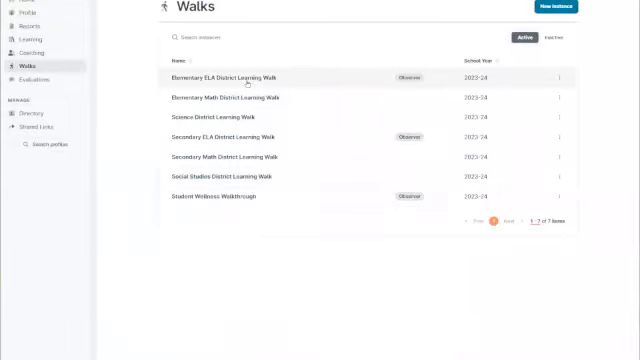
Open the Elementary ELA walk's data summary and review the Sections 1–3 ratings
{"action": "left_click", "coordinate": [235, 77]}
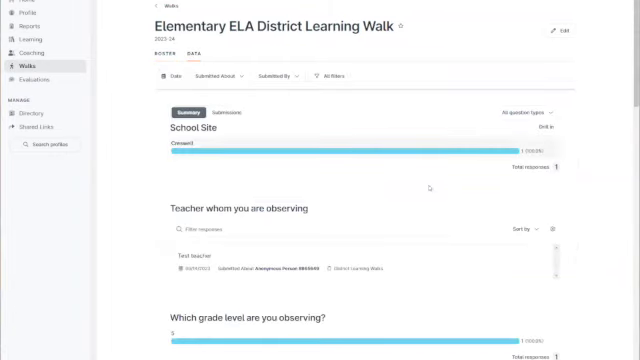
{"action": "mouse_move", "coordinate": [486, 156]}
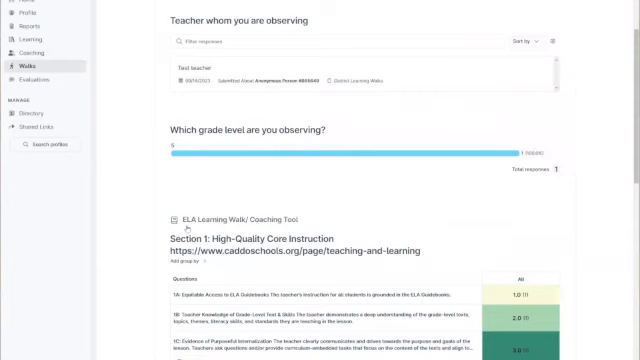
{"action": "scroll", "scroll_direction": "down", "scroll_amount": 3}
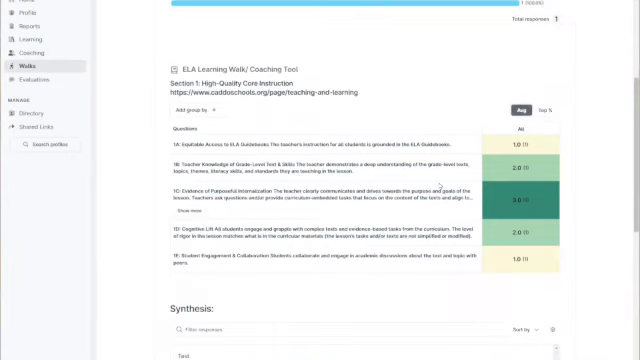
{"action": "scroll", "scroll_direction": "down", "scroll_amount": 3}
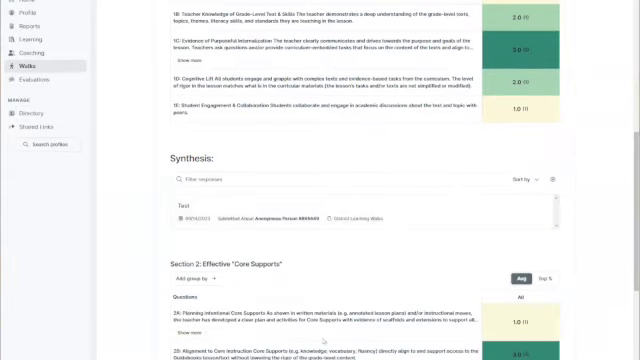
{"action": "scroll", "scroll_direction": "down", "scroll_amount": 3}
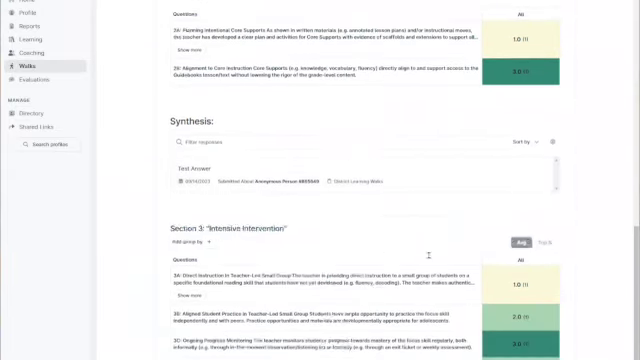
{"action": "scroll", "scroll_direction": "down", "scroll_amount": 3}
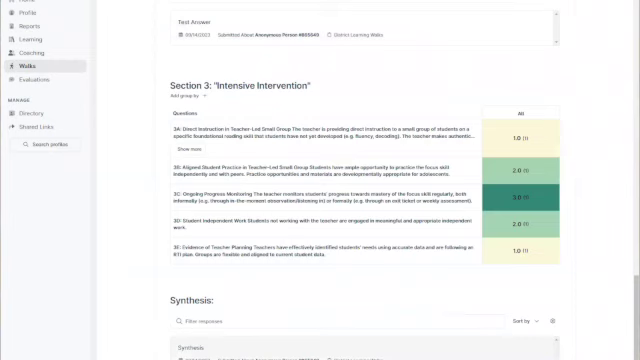